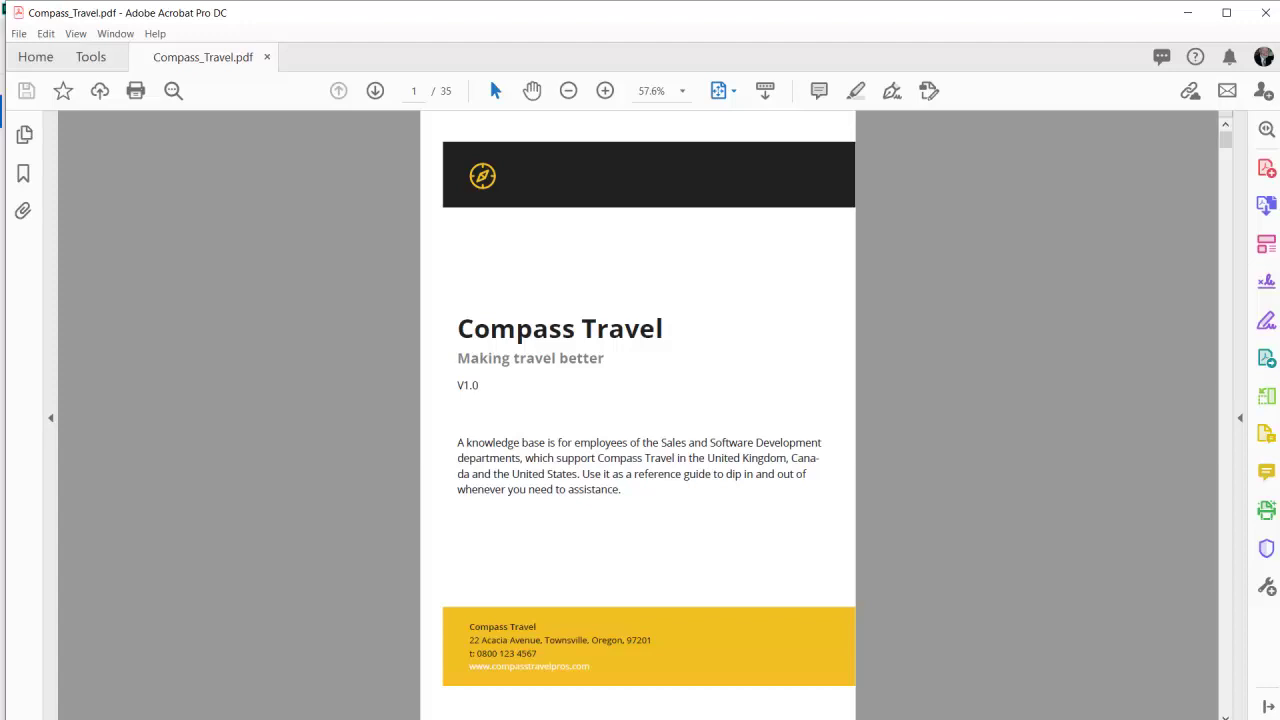
Step: Review the Studio PDF preset's Import Template option, then switch to the Author view with Book_TOC open
left_click(376, 92)
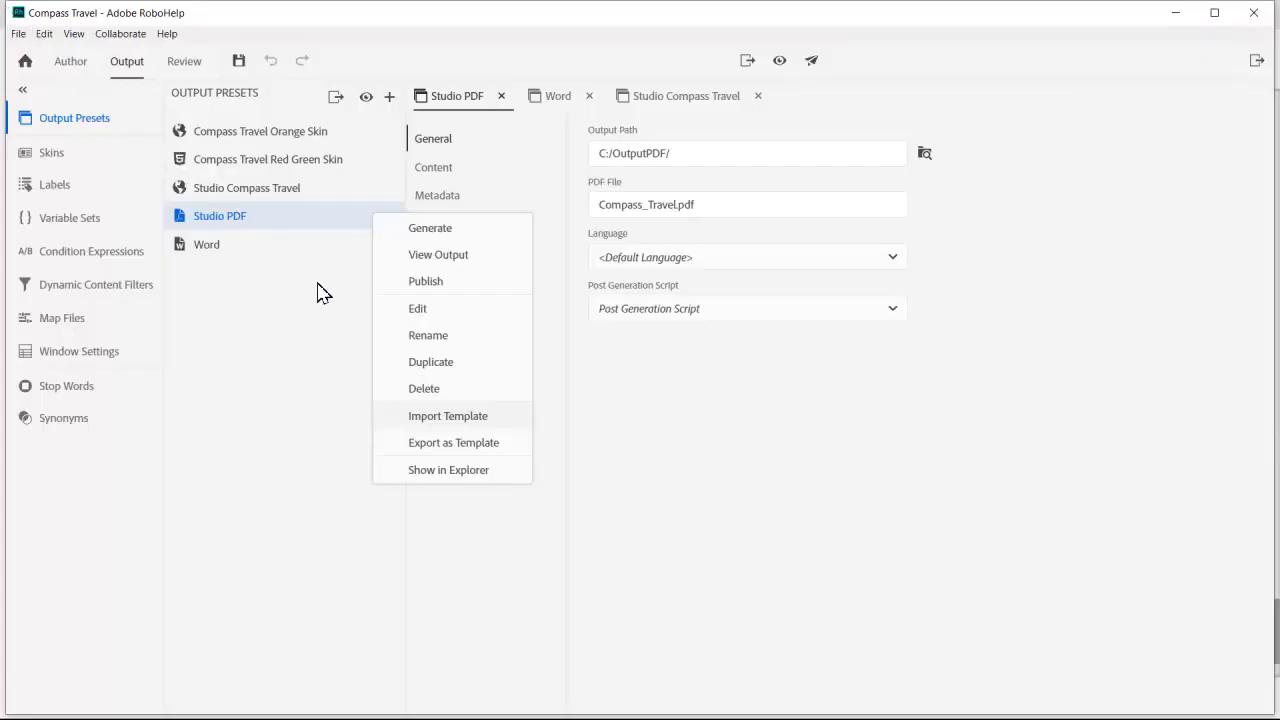
mouse_move(472, 420)
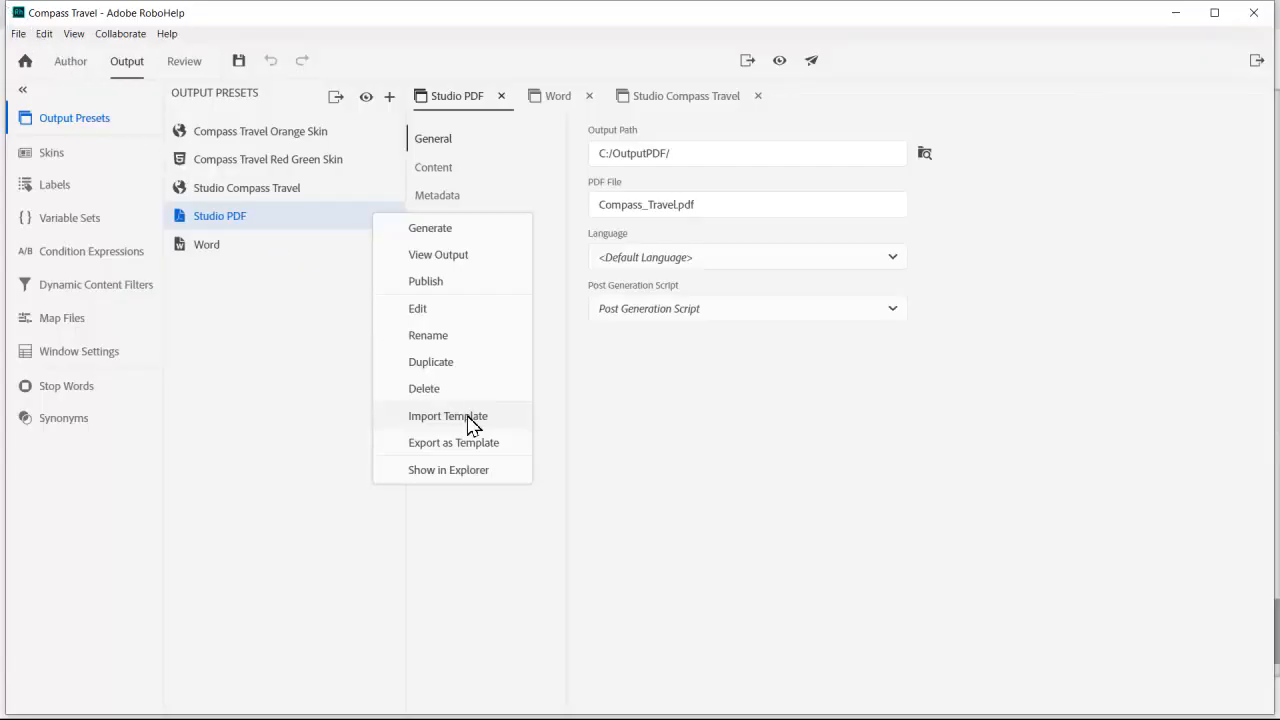
left_click(70, 60)
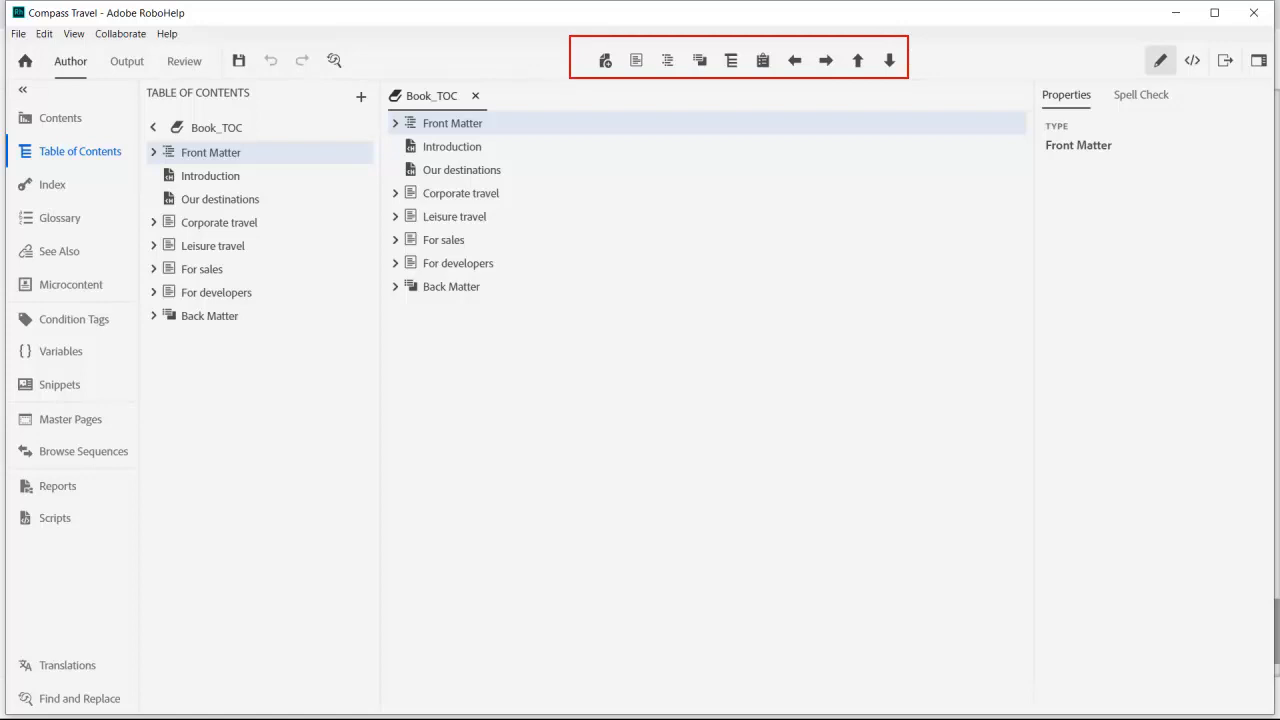
Step: Expand Front Matter and Back Matter in Book_TOC, then return to the Output Presets view
left_click(396, 122)
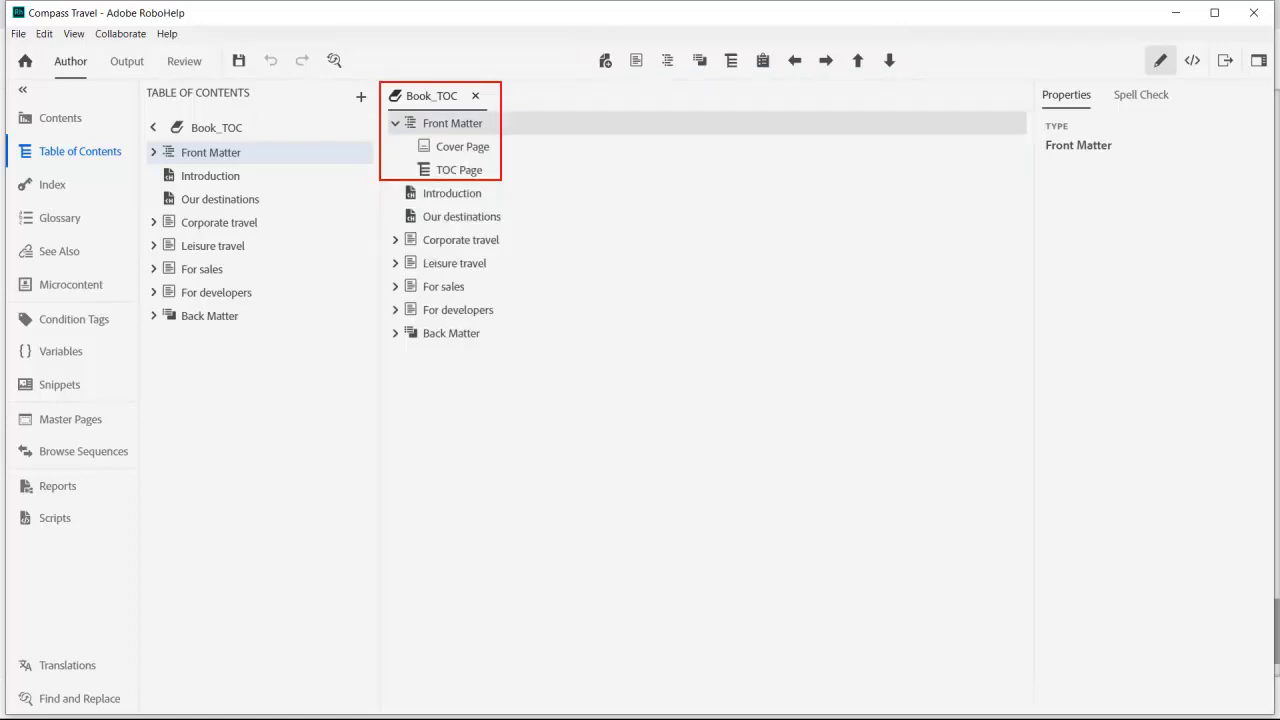
left_click(396, 332)
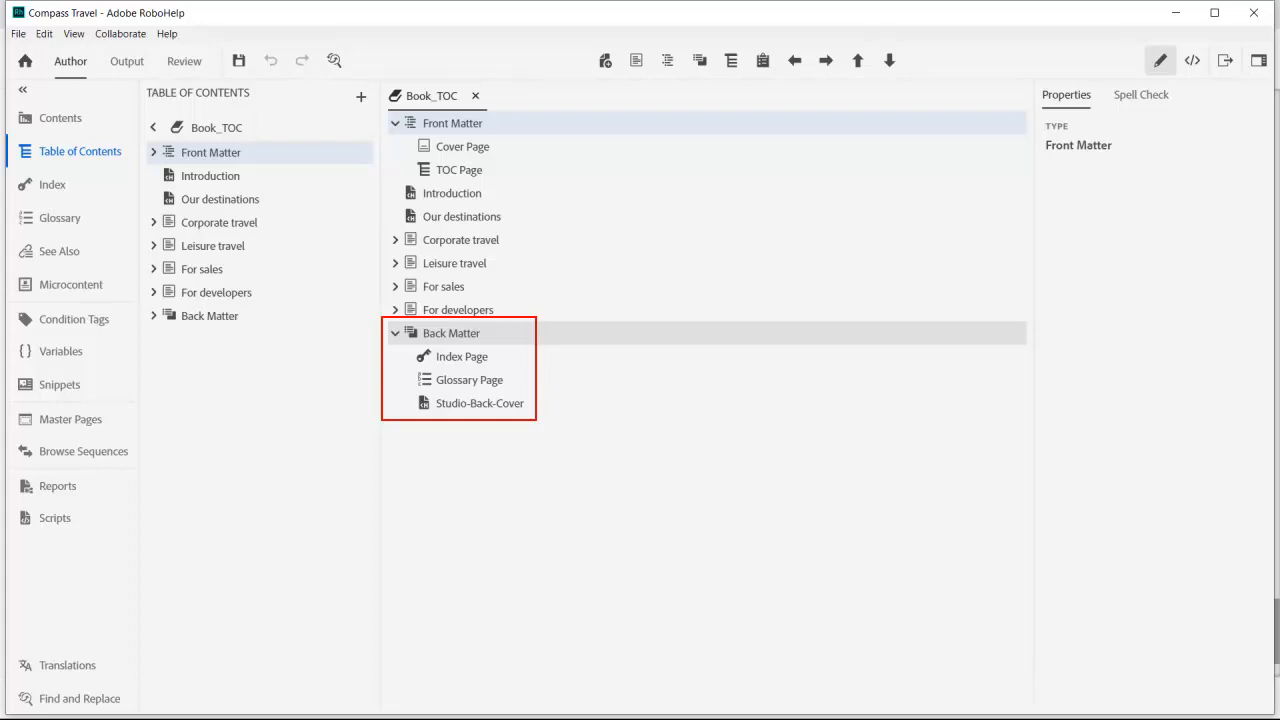
left_click(126, 60)
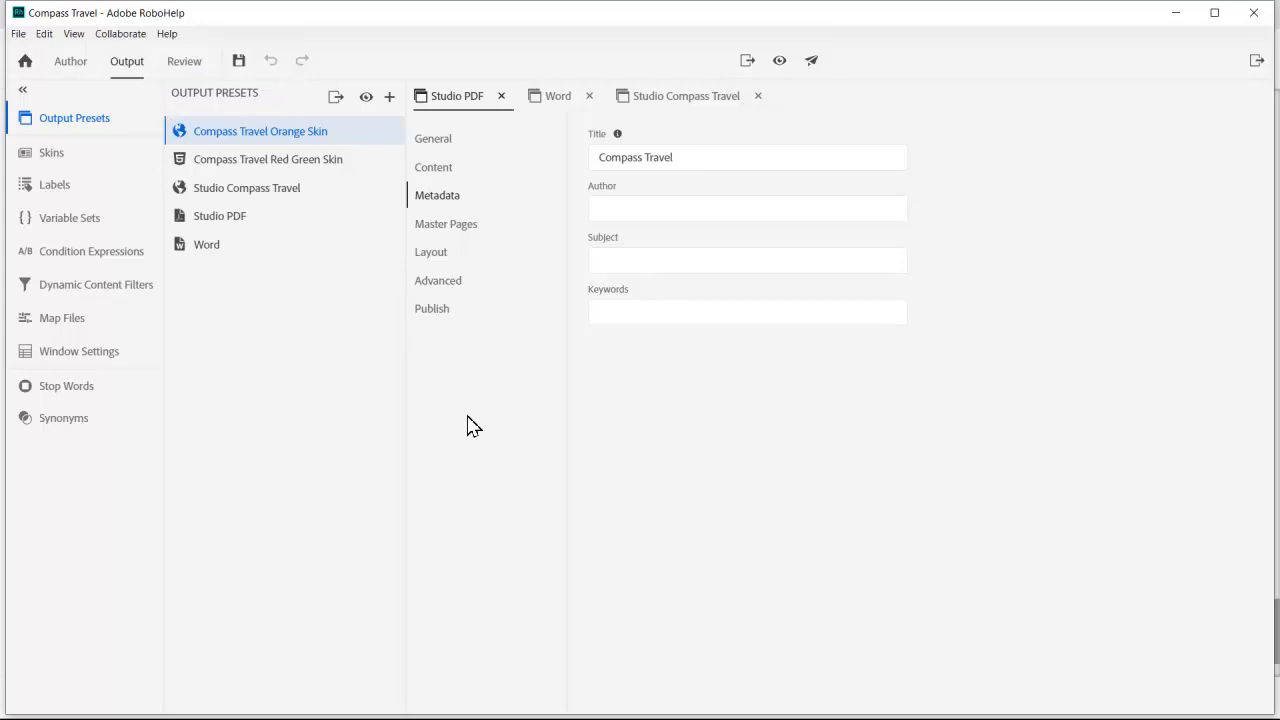
Step: Create a new PDF output preset named Studio PDF targeting C:/OutputPDF/Compass_Travel.pdf
left_click(390, 96)
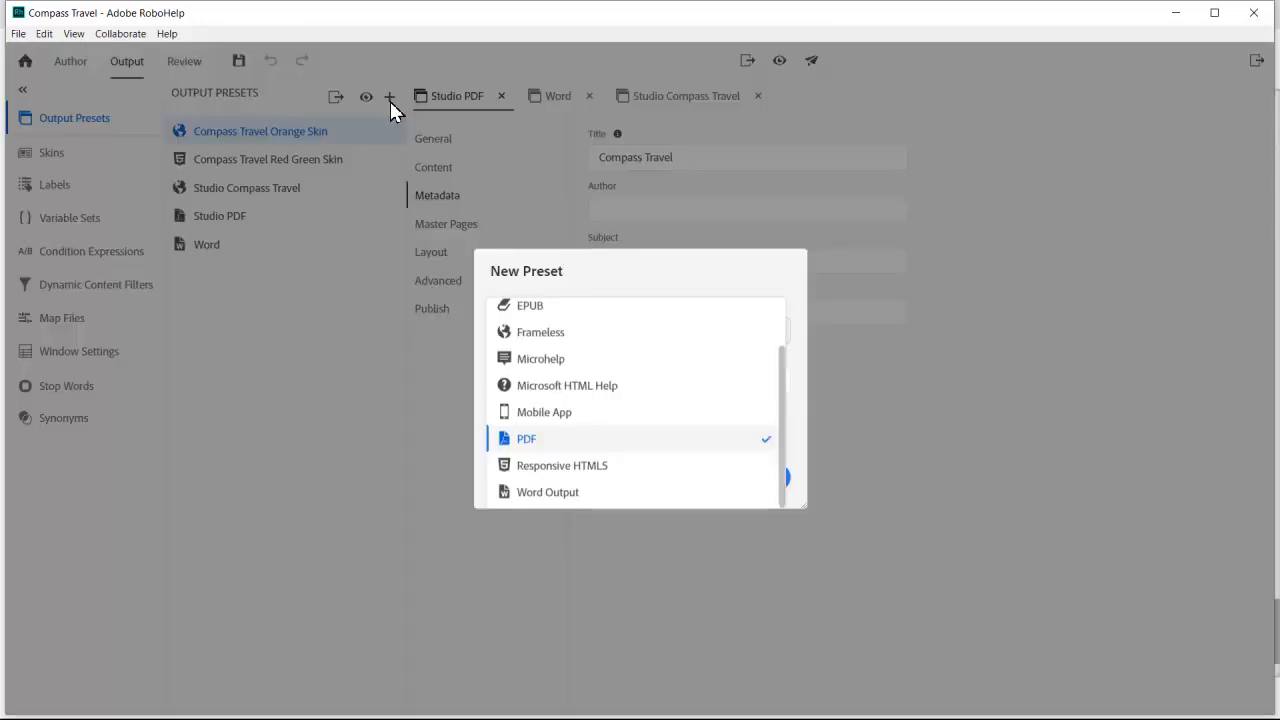
mouse_move(620, 444)
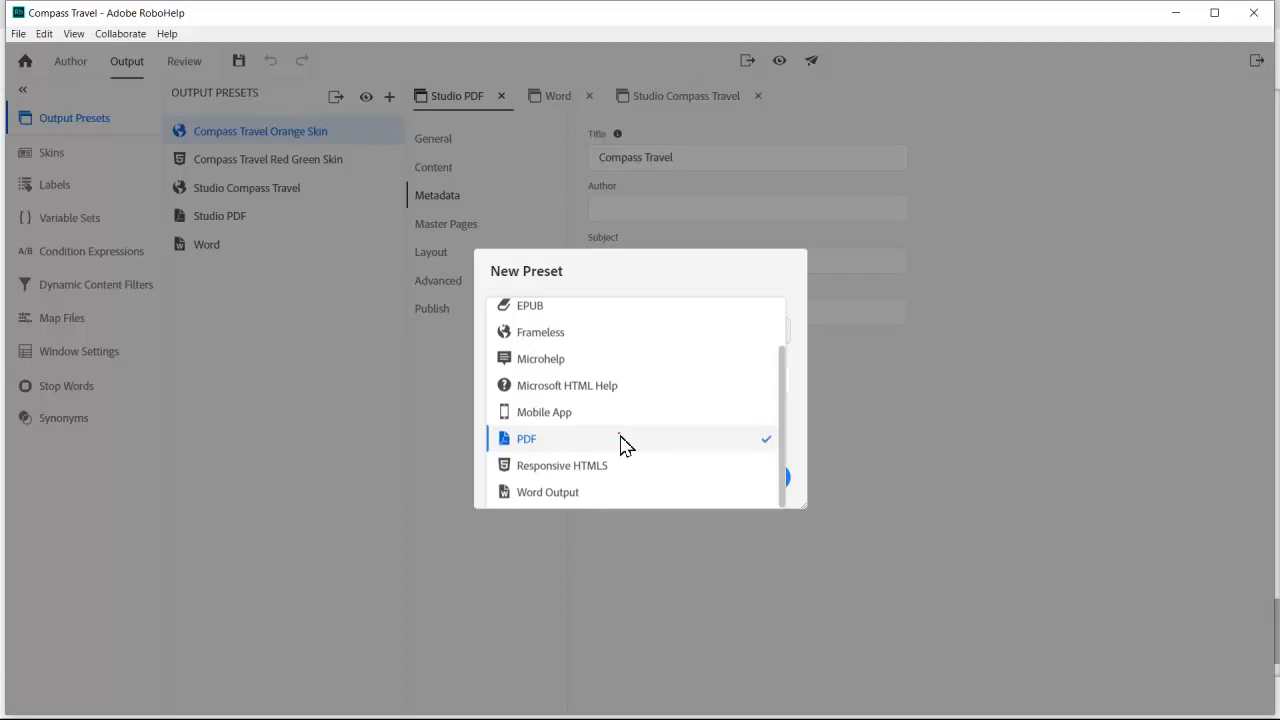
left_click(526, 438)
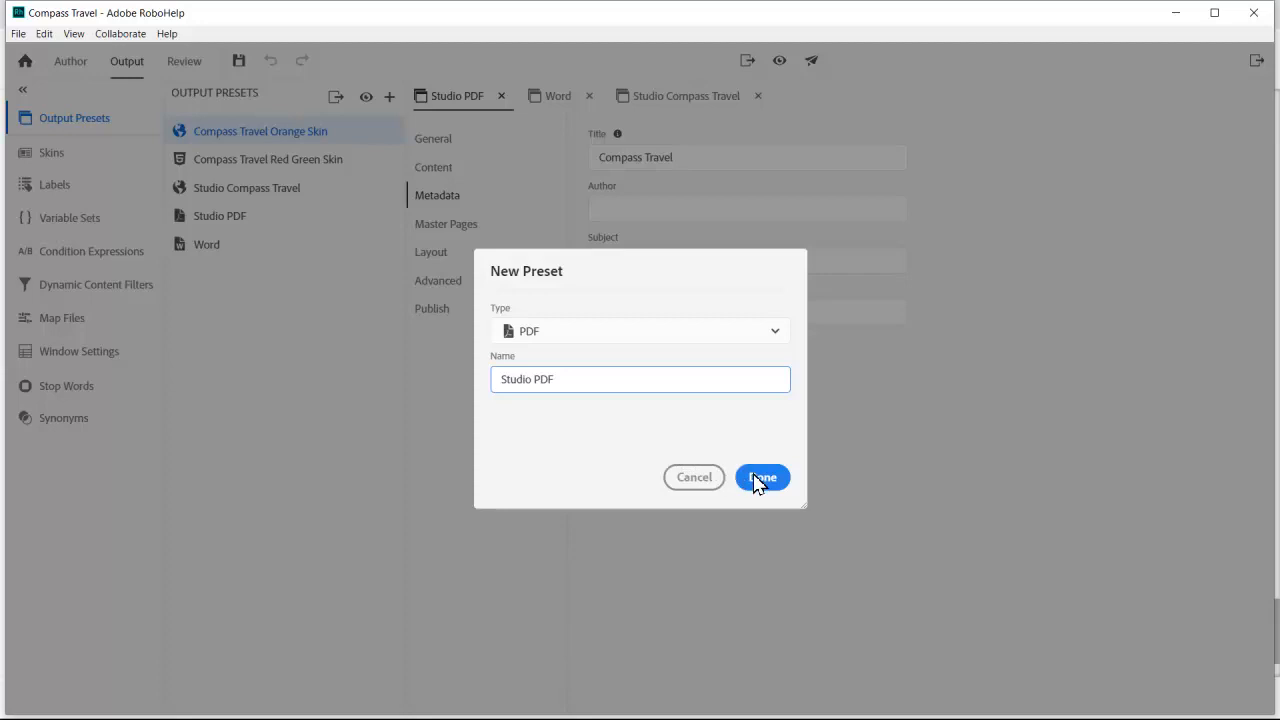
left_click(762, 476)
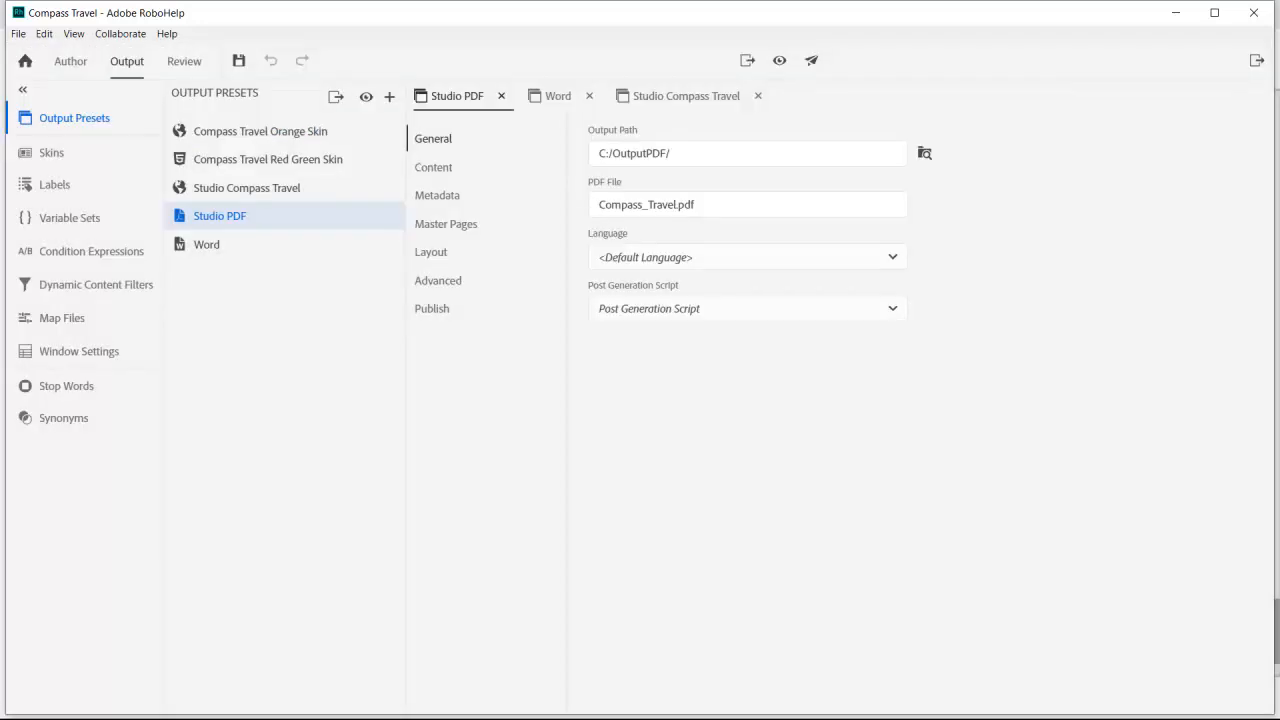
Step: Assign Book_TOC content, Compass Travel metadata, and Studio_Even_Pages/Studio_Odd_Pages master pages to the preset
left_click(432, 168)
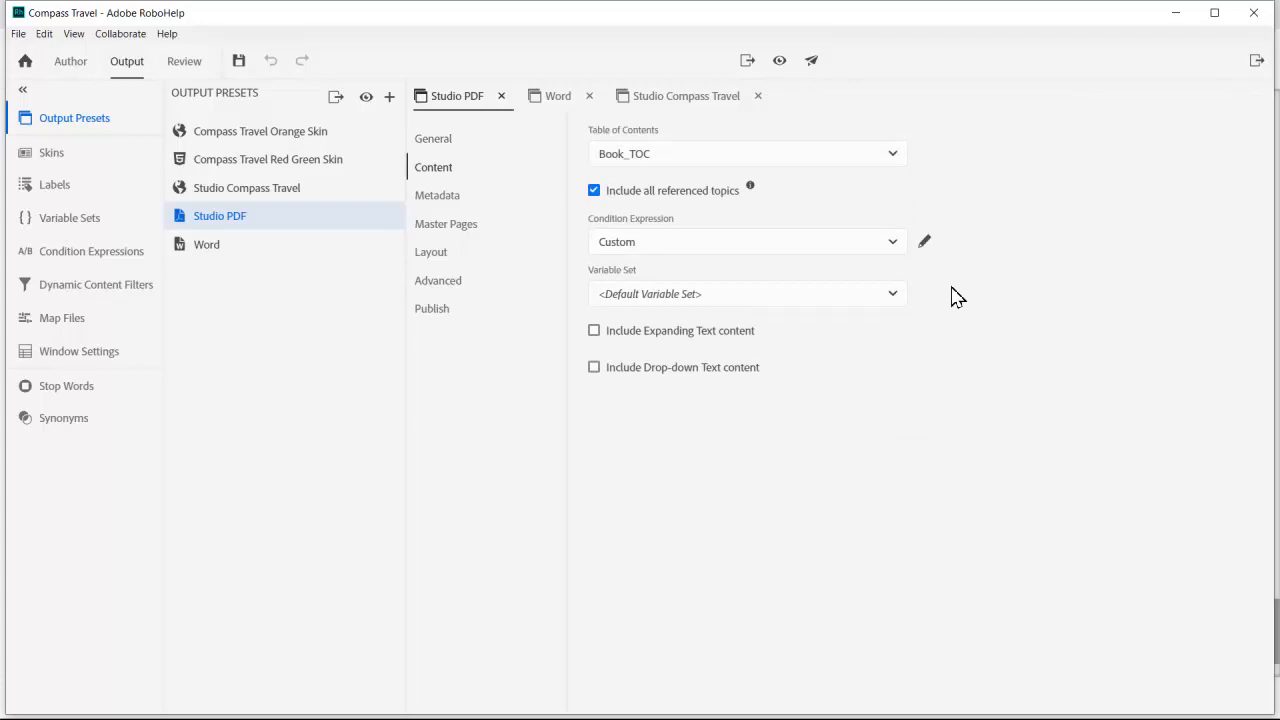
mouse_move(968, 168)
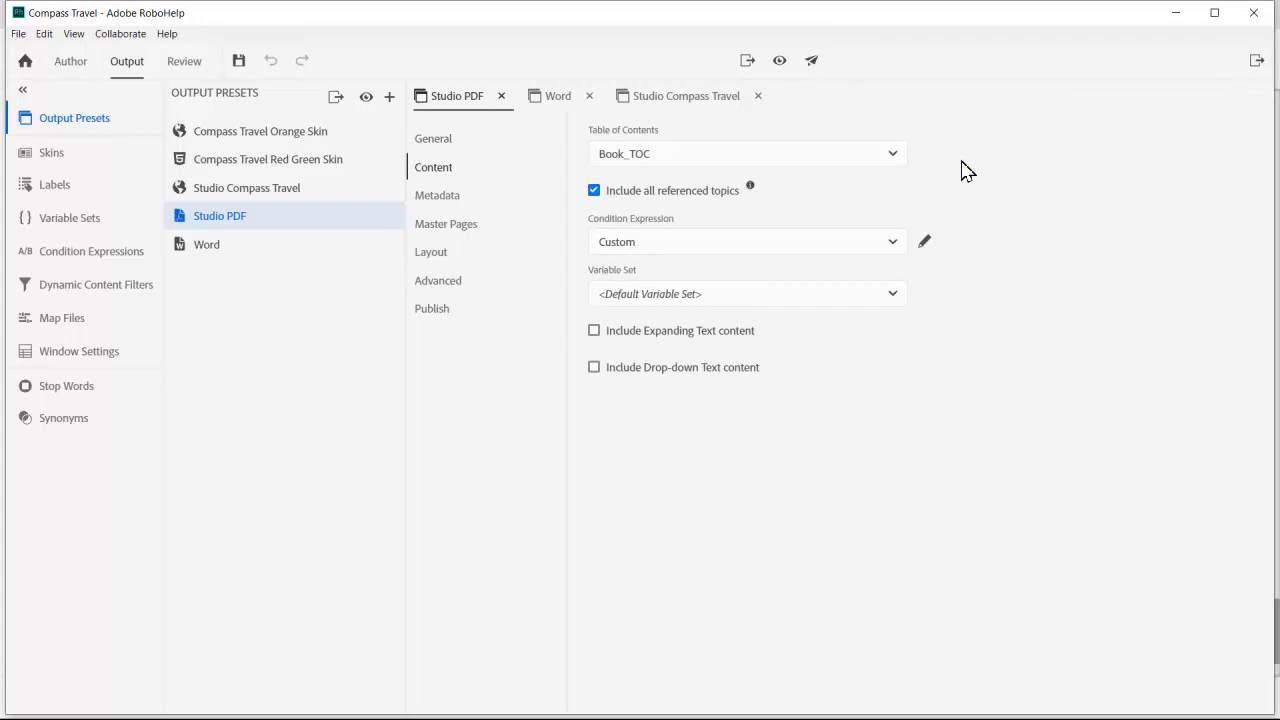
left_click(436, 194)
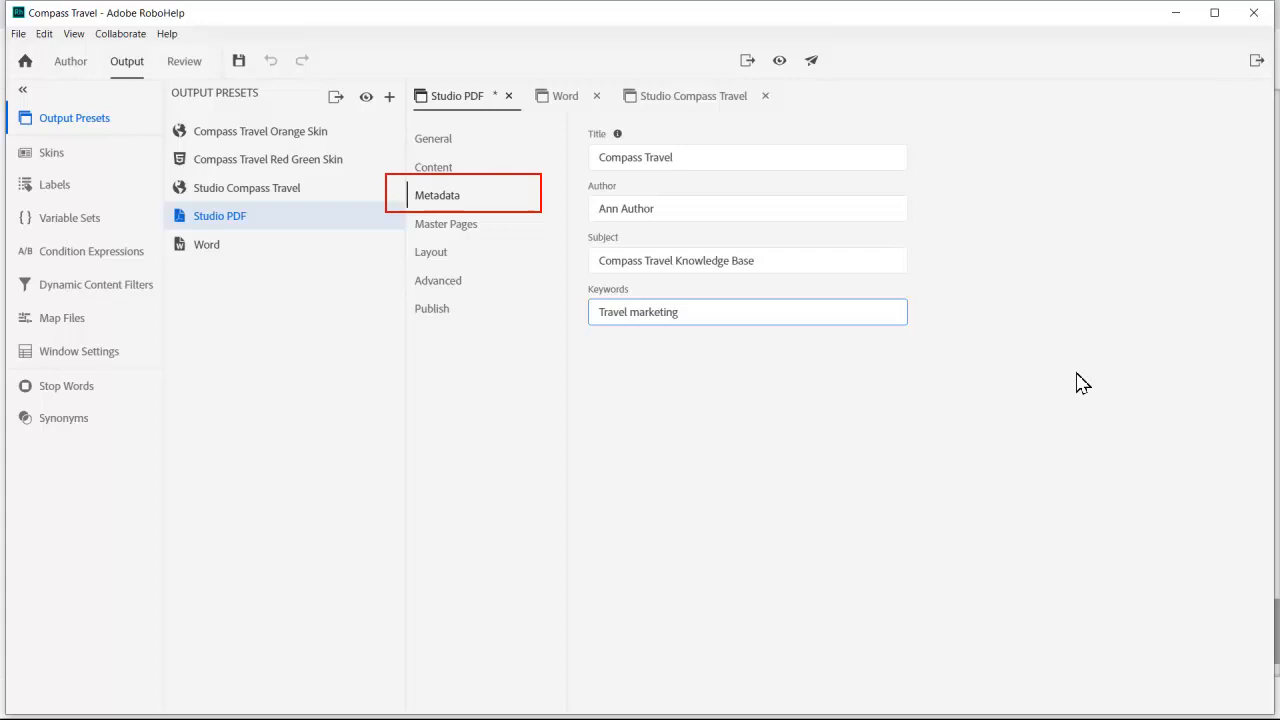
left_click(446, 224)
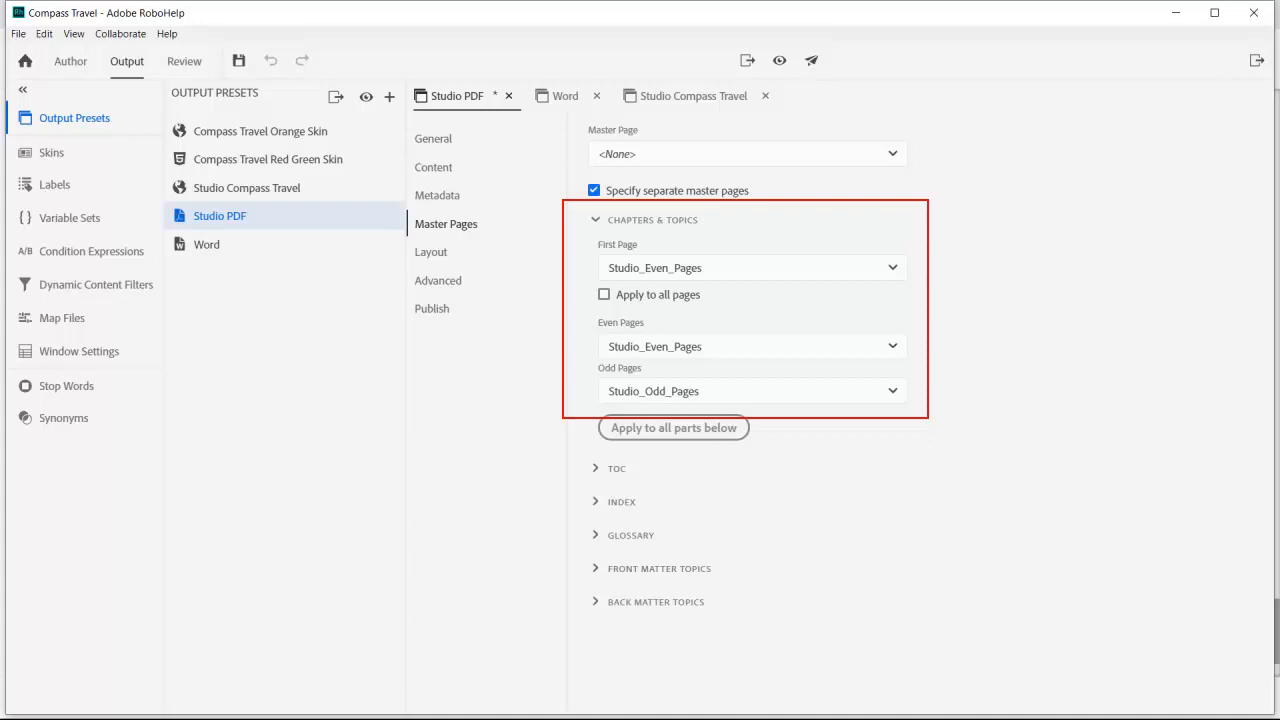
Step: Set A4 portrait layout and enable accessible tagged PDF, secure PDF and embedded used fonts
left_click(432, 252)
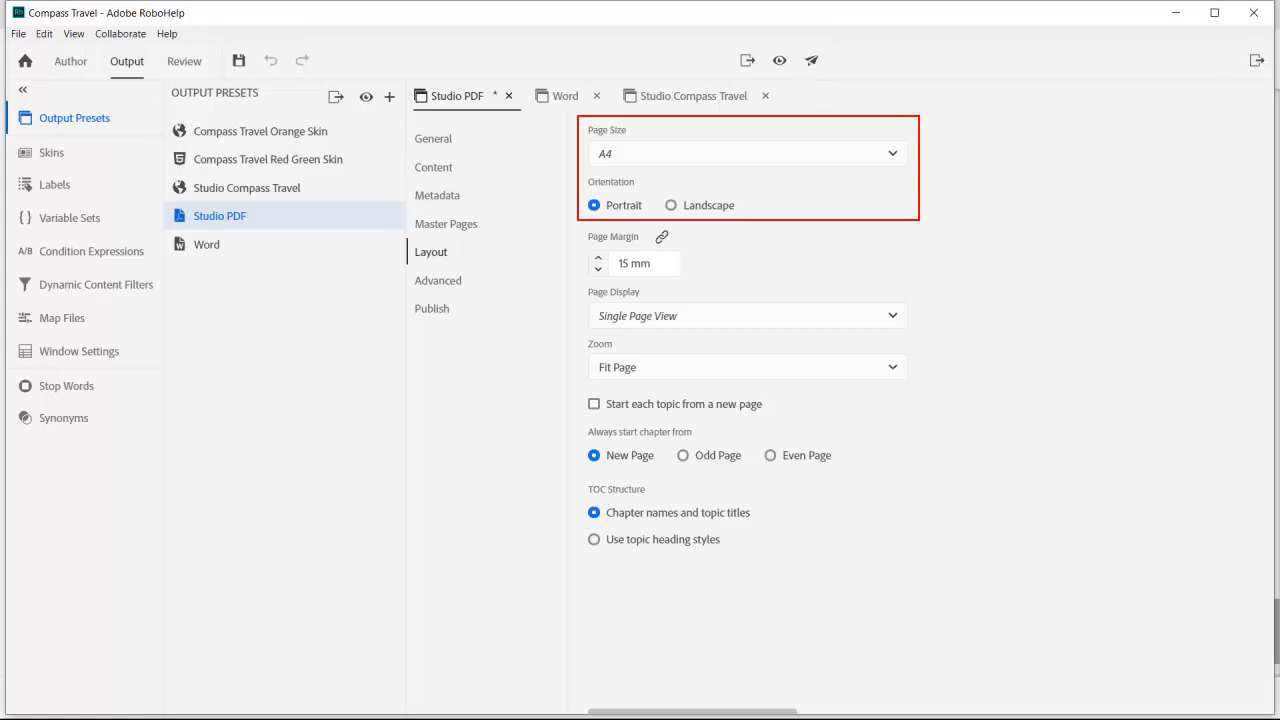
left_click(438, 280)
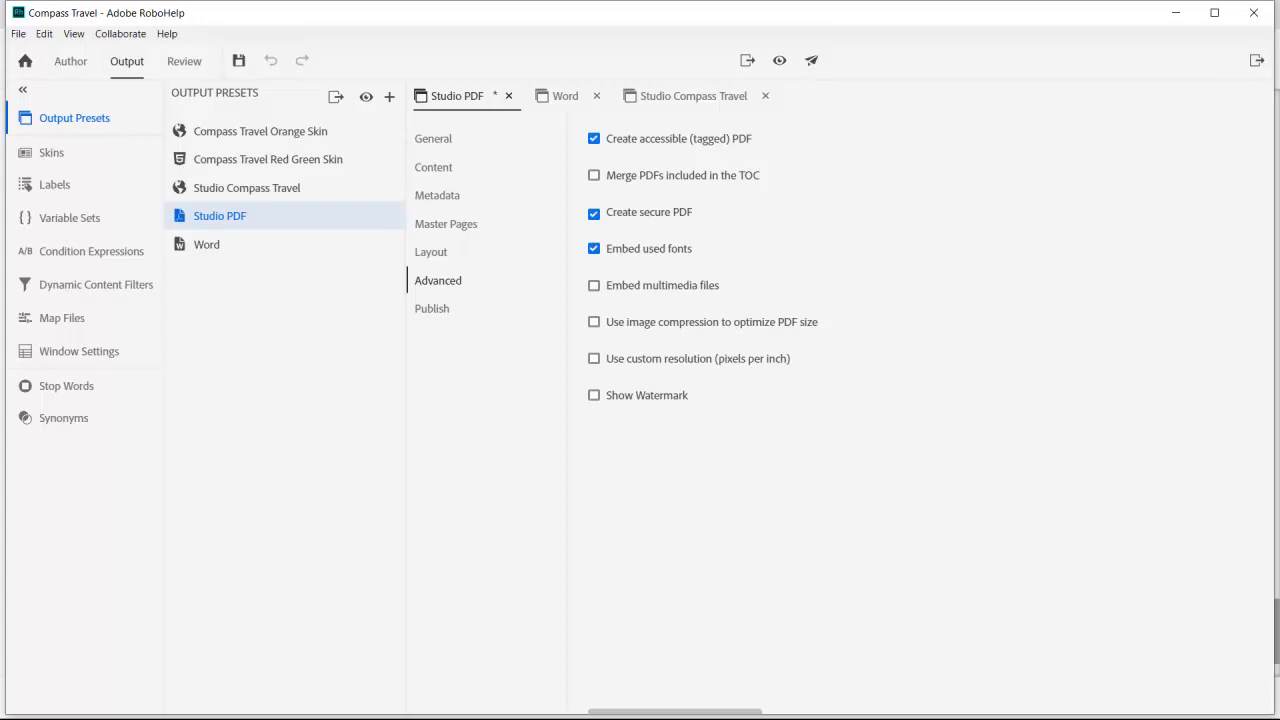
Step: Generate the Studio PDF preset and view Compass_Travel.pdf's cover and contents page in Acrobat
left_click(432, 308)
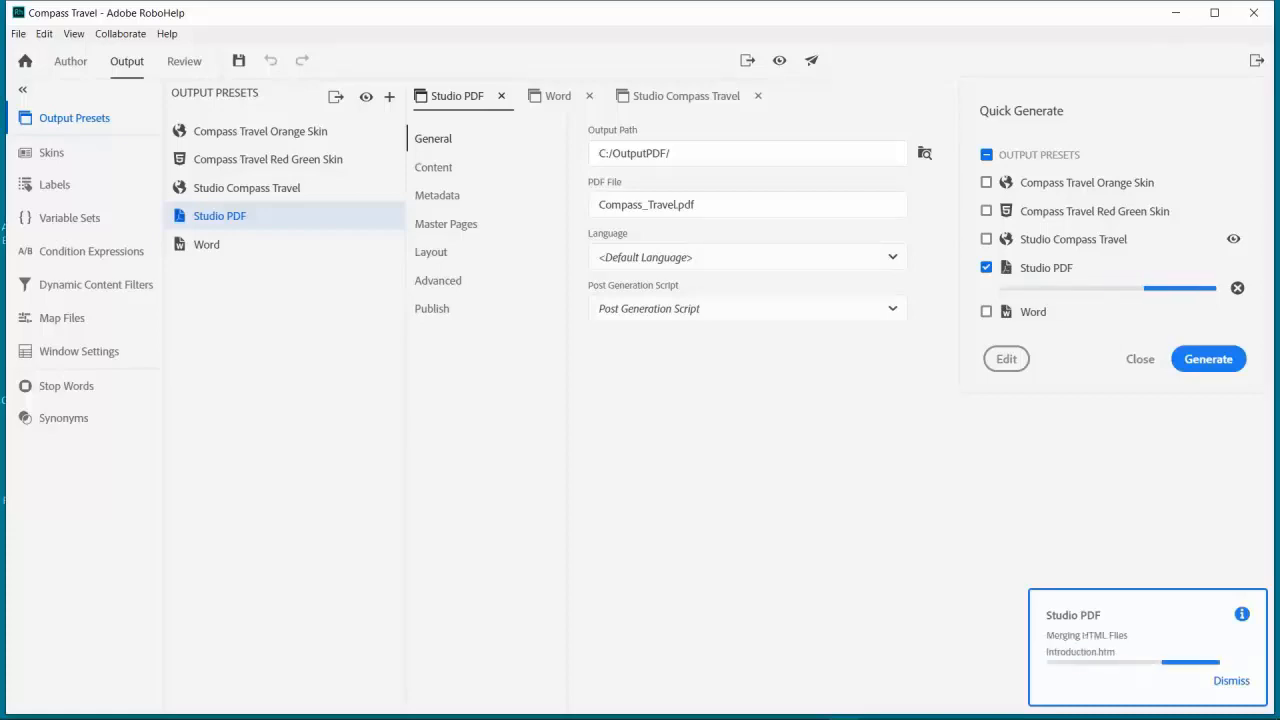
left_click(1208, 358)
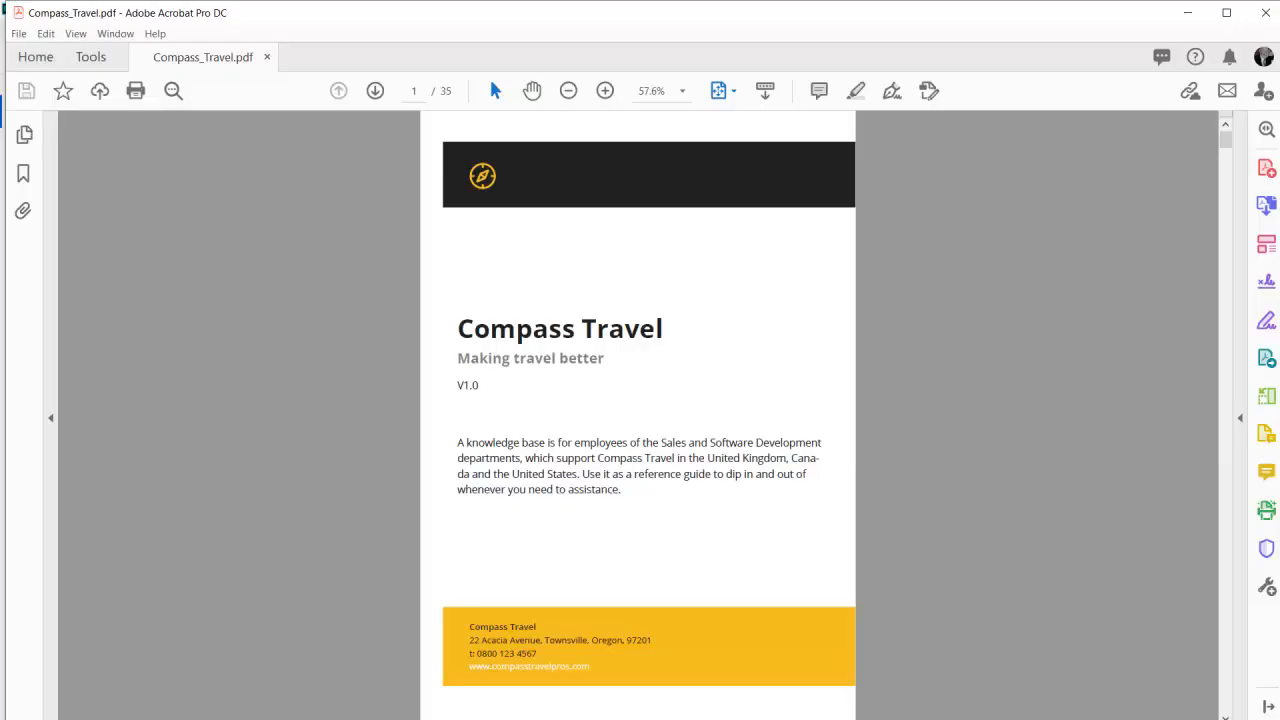
left_click(376, 92)
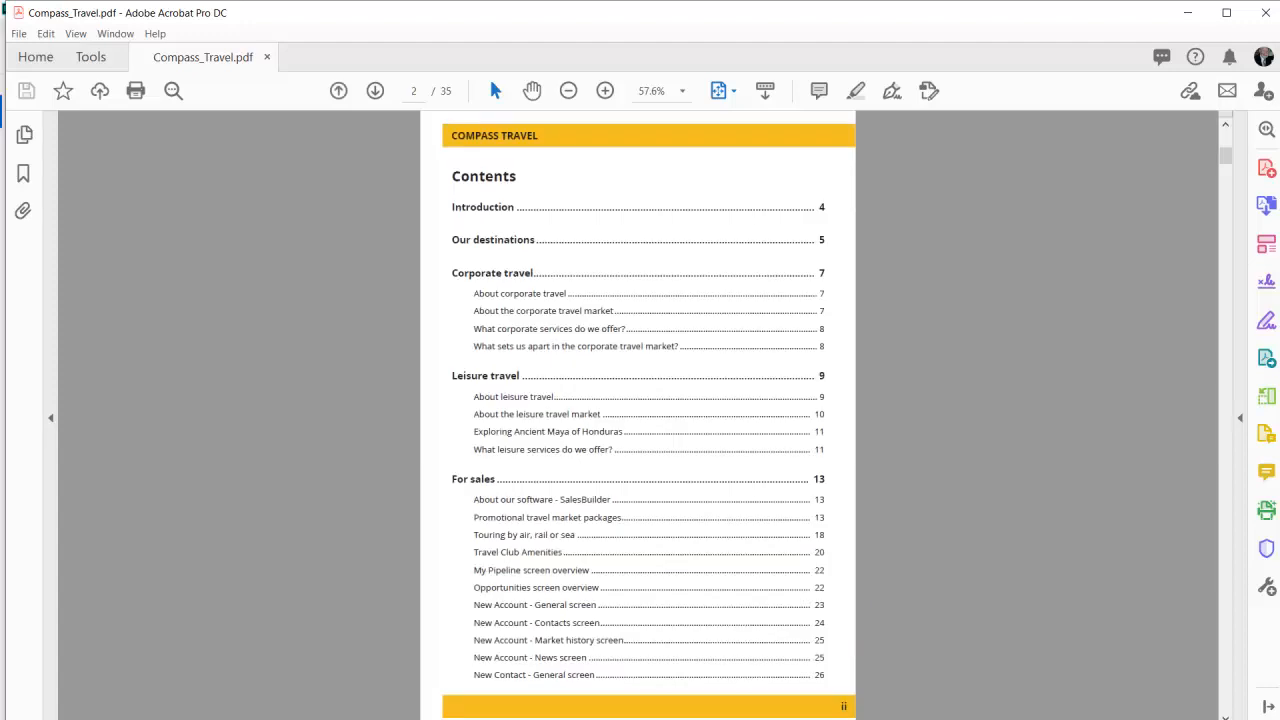